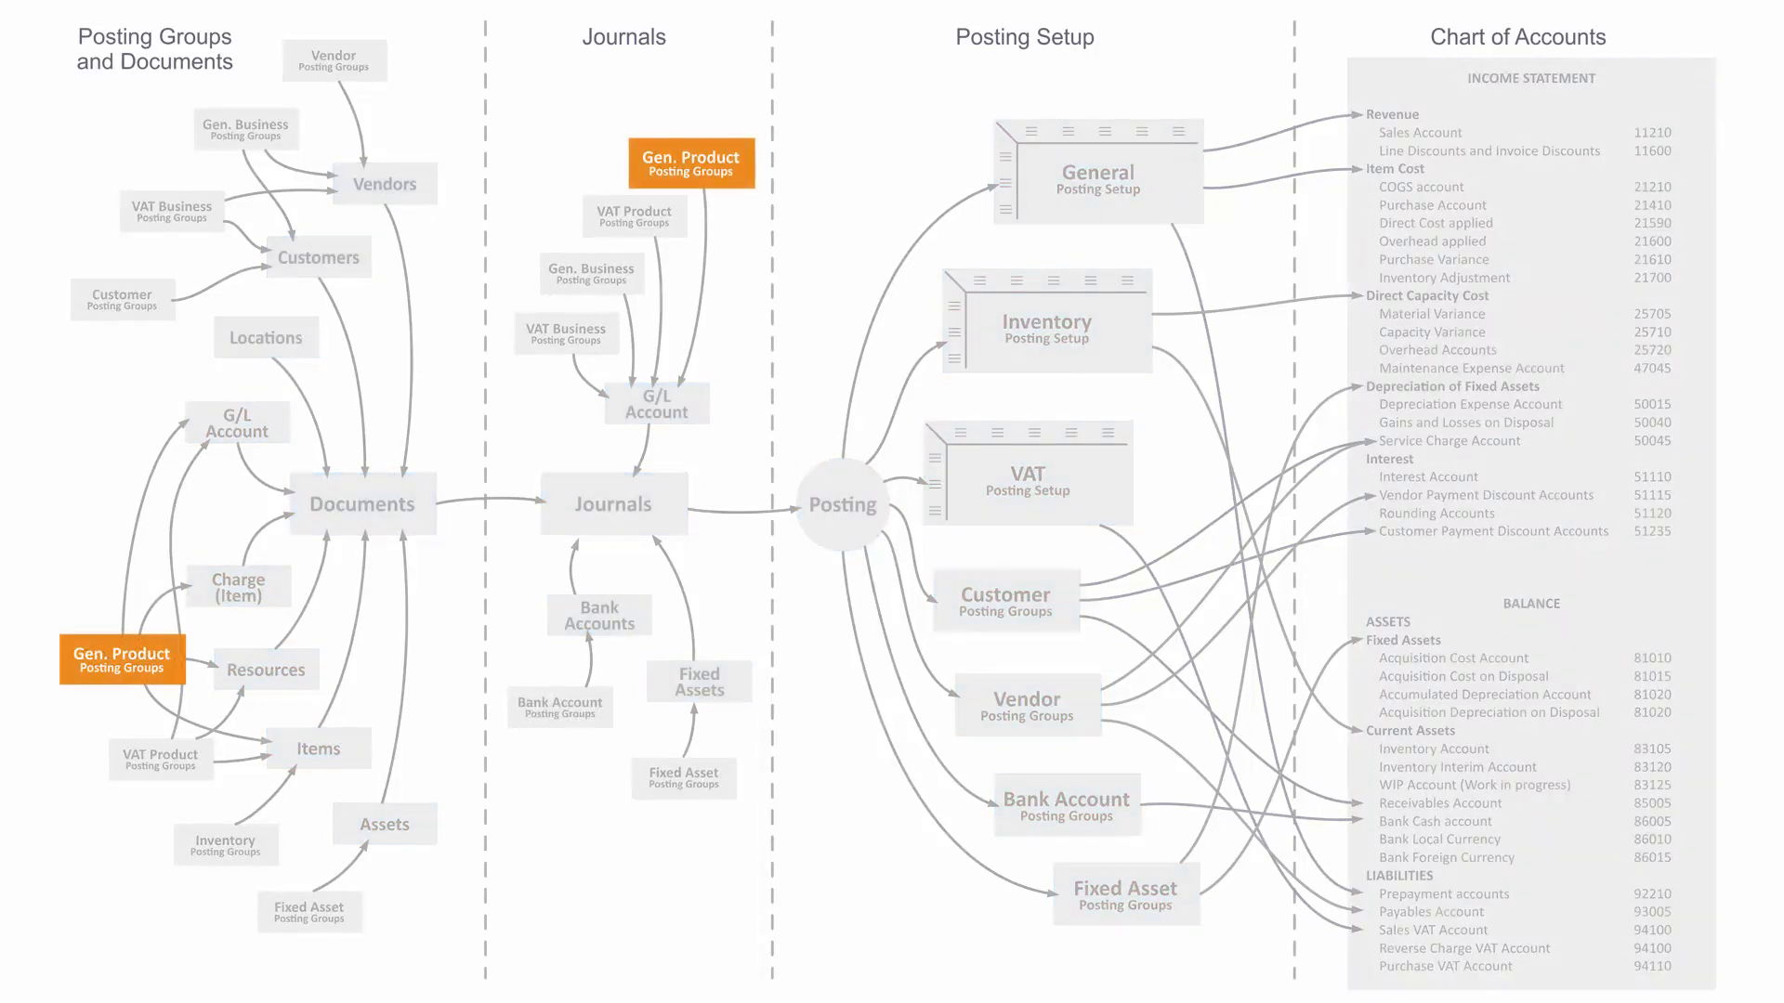
Step: Advance the diagram to trace Gen. Product from G/L Account, Charge, Resources and Items into Documents and Journals
{"action": "left_click", "coordinate": [121, 657]}
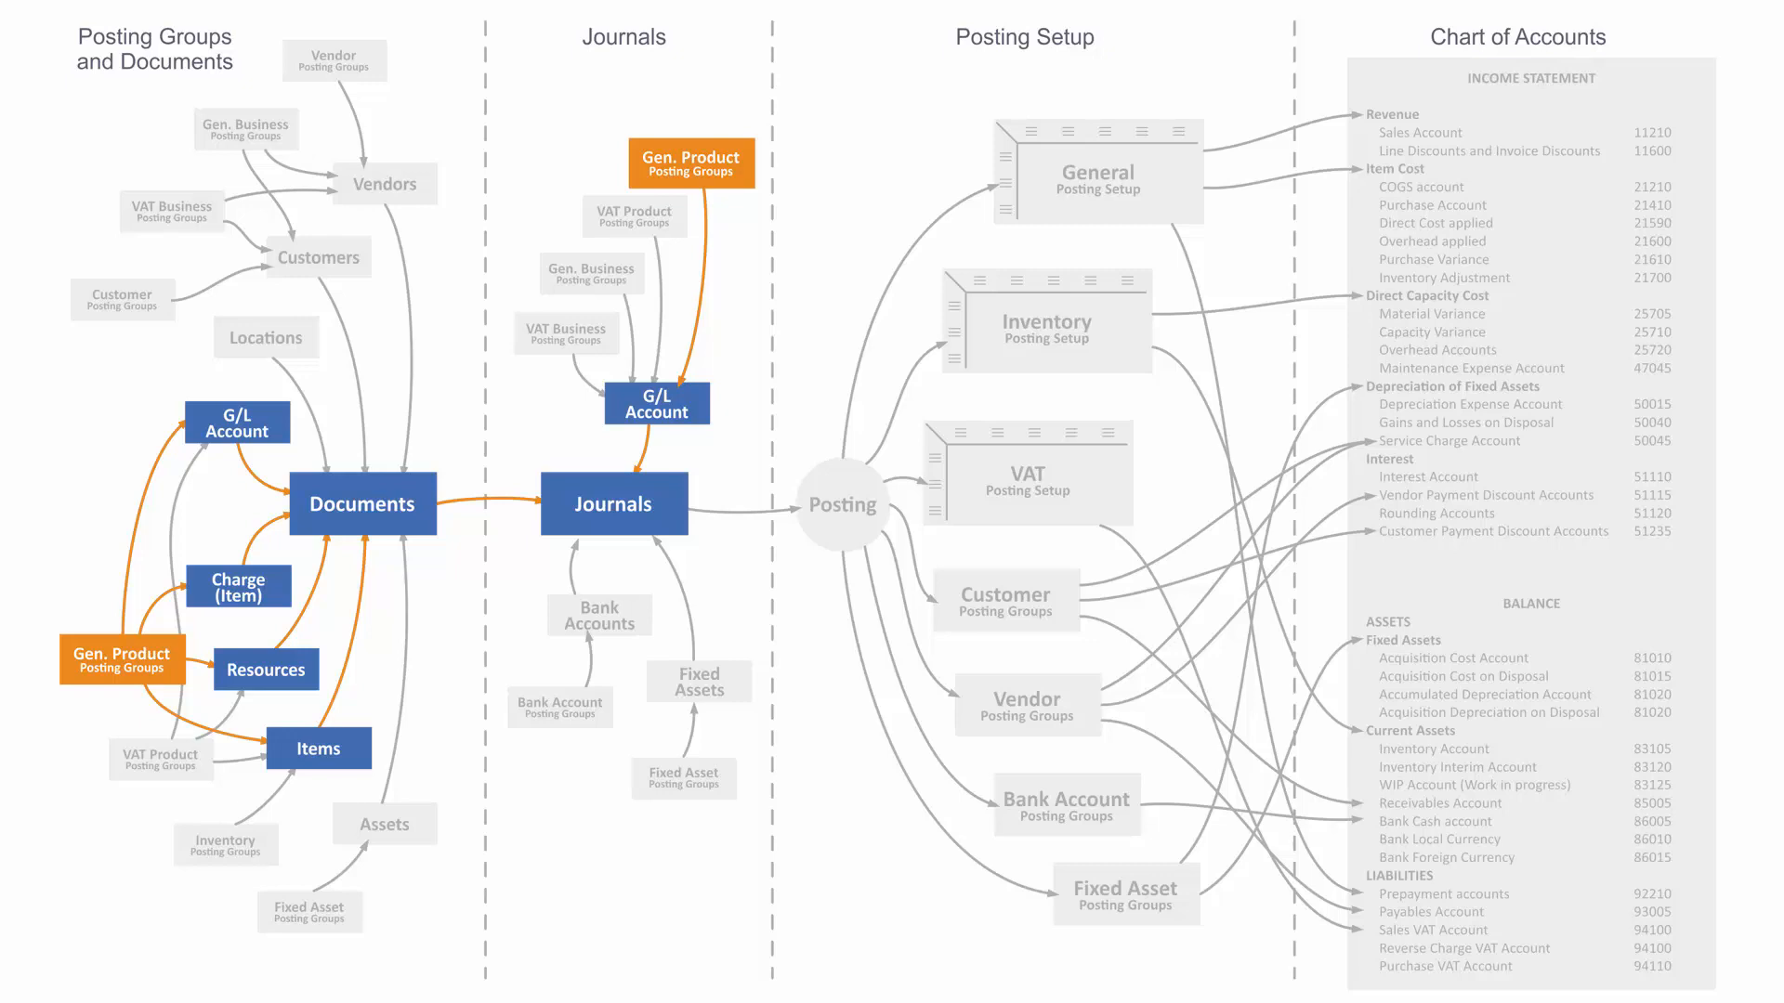
Step: Advance the diagram so the path reaches General Posting Setup and Sales, Item Cost and Prepayment accounts
{"action": "left_click", "coordinate": [1095, 171]}
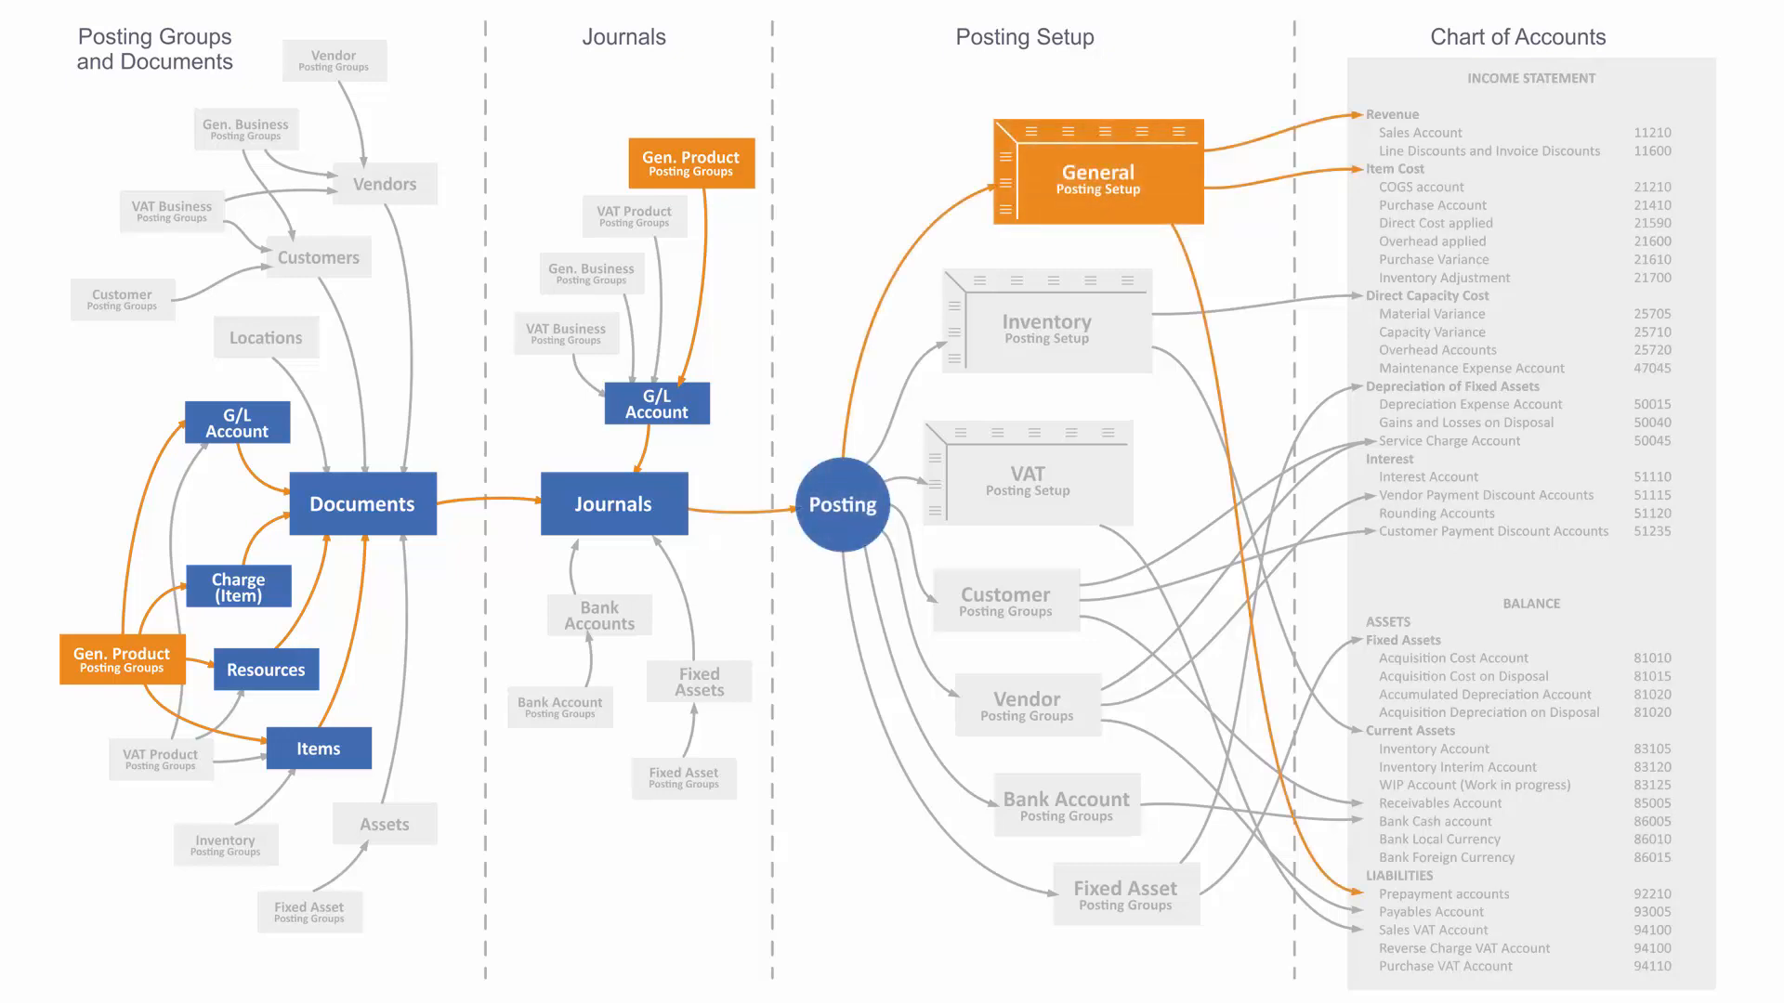